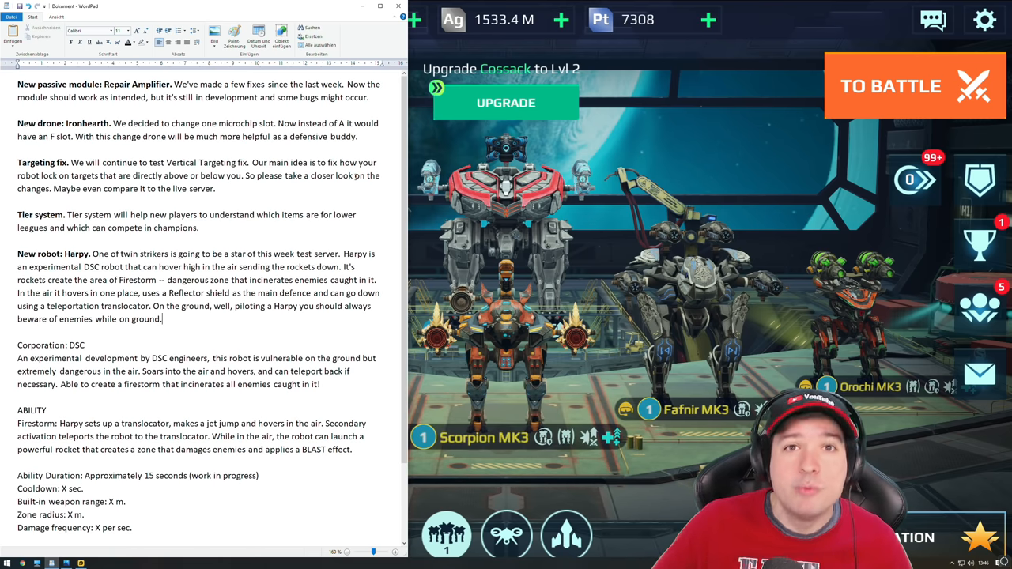
# Step: Switch to Photos and advance to the glowing green module image
pyautogui.press('alt+tab')
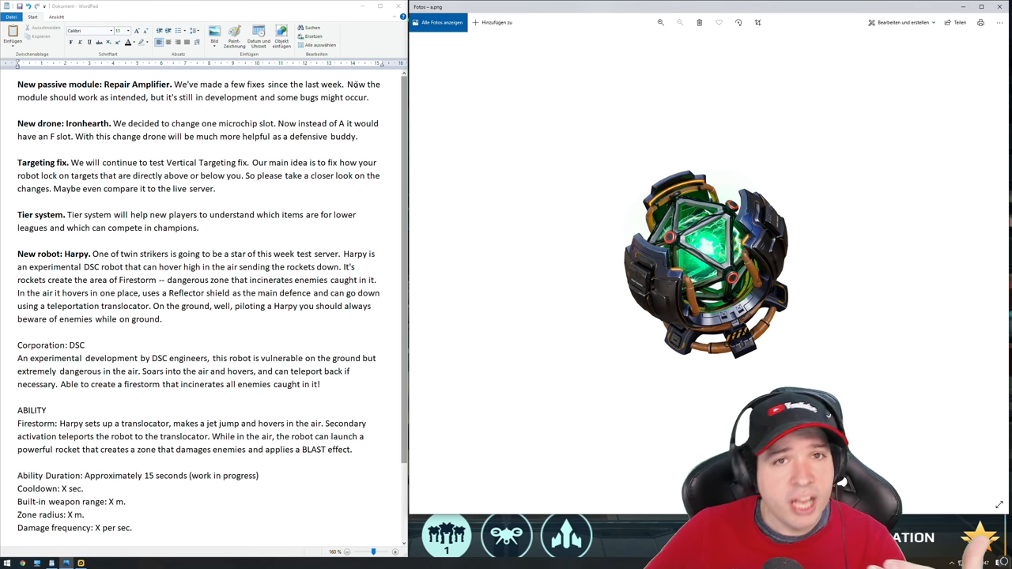
pyautogui.moveTo(771, 140)
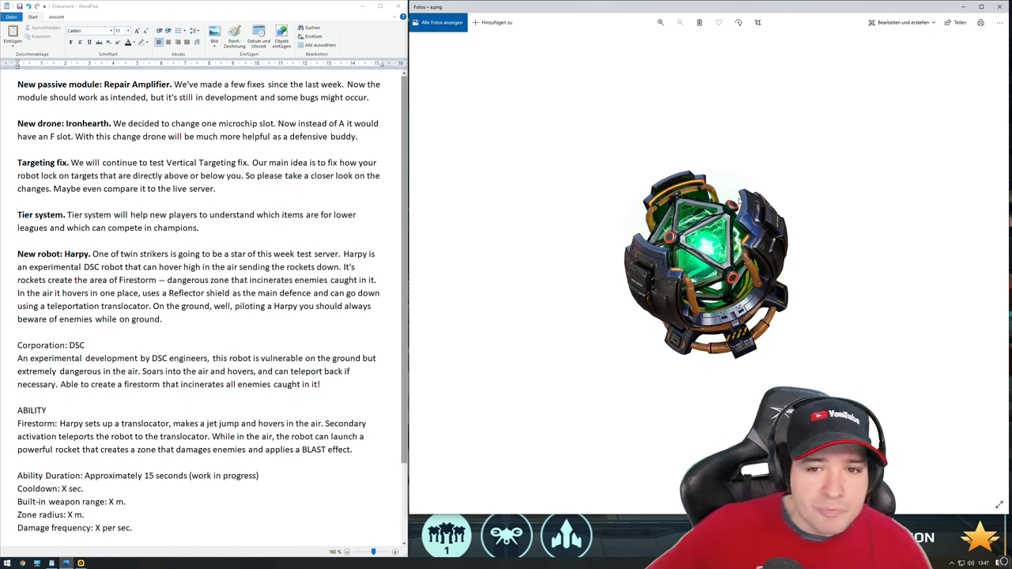
pyautogui.moveTo(418, 139)
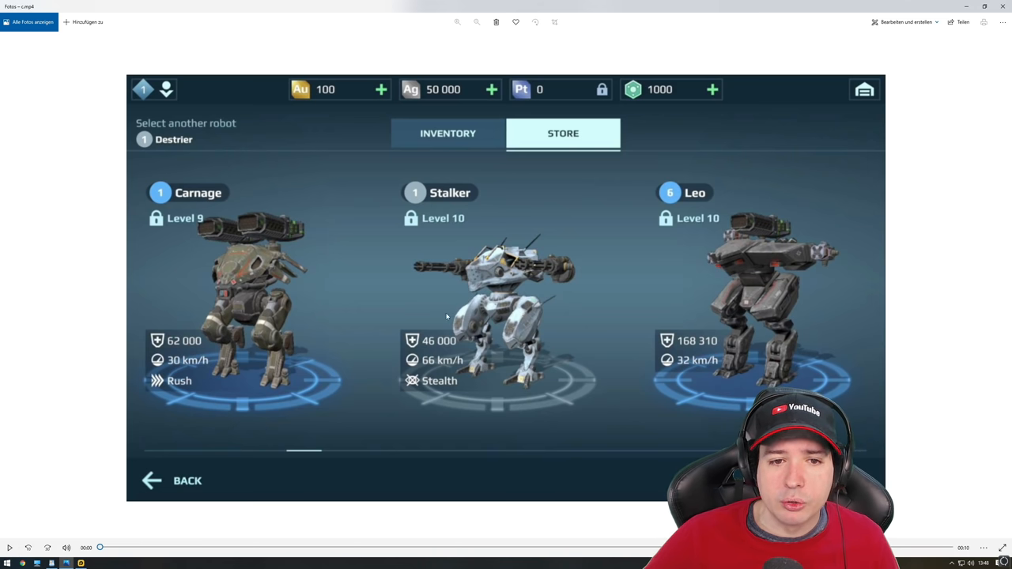
pyautogui.moveTo(357, 286)
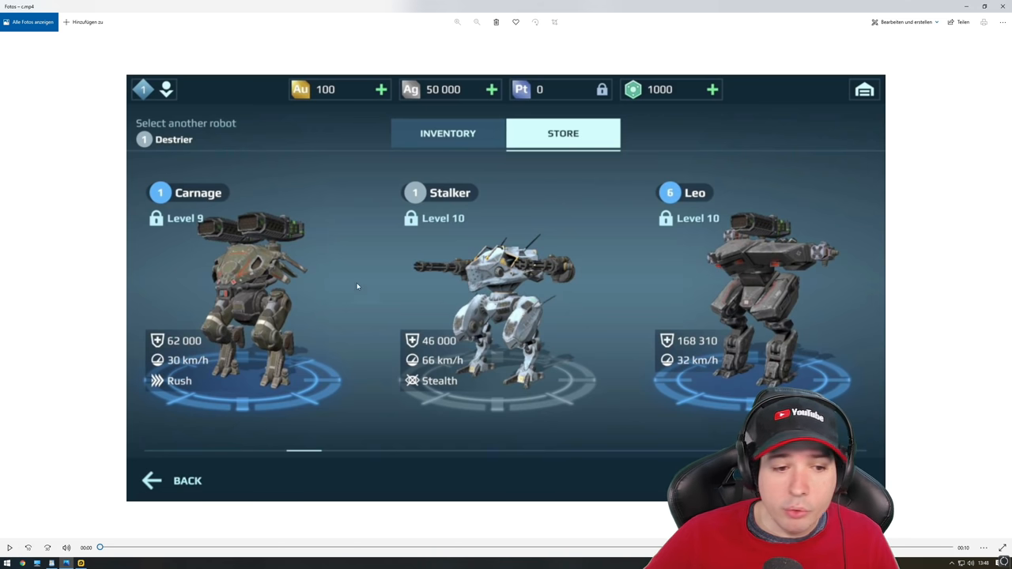
pyautogui.moveTo(482, 316)
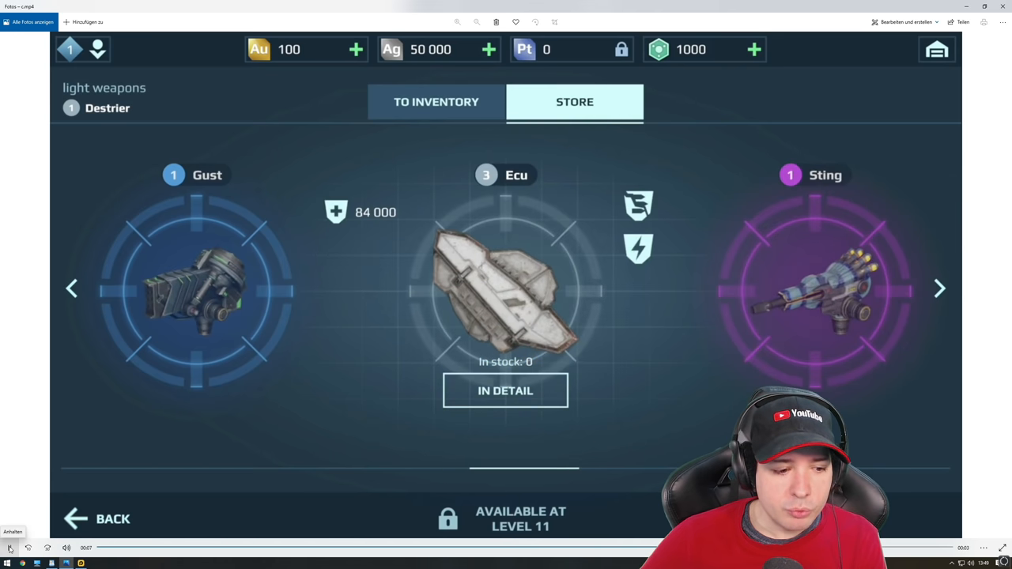
# Step: Advance through the store screenshots to the Spark, Volt and Shredder weapon page
pyautogui.click(939, 288)
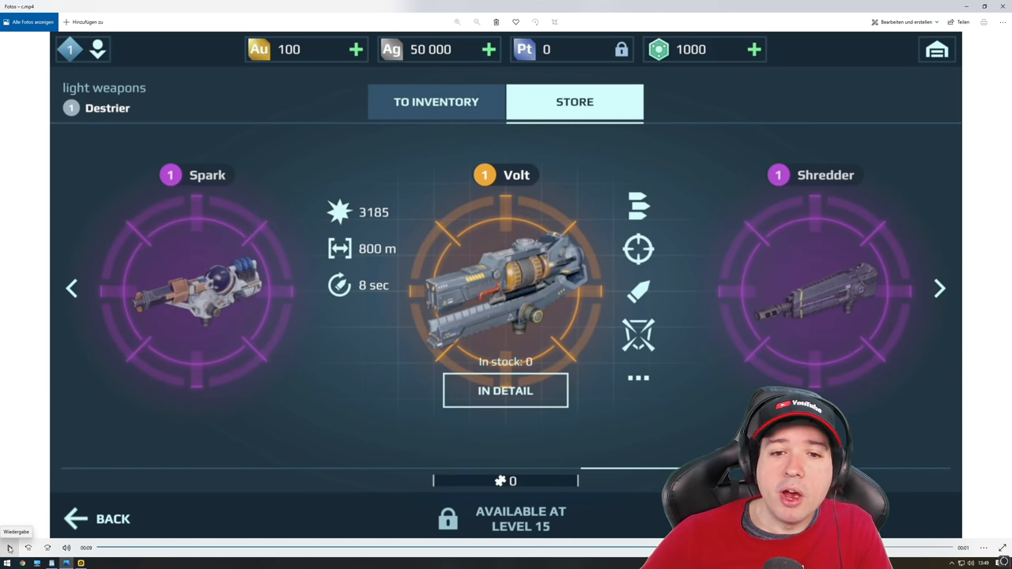
pyautogui.click(939, 287)
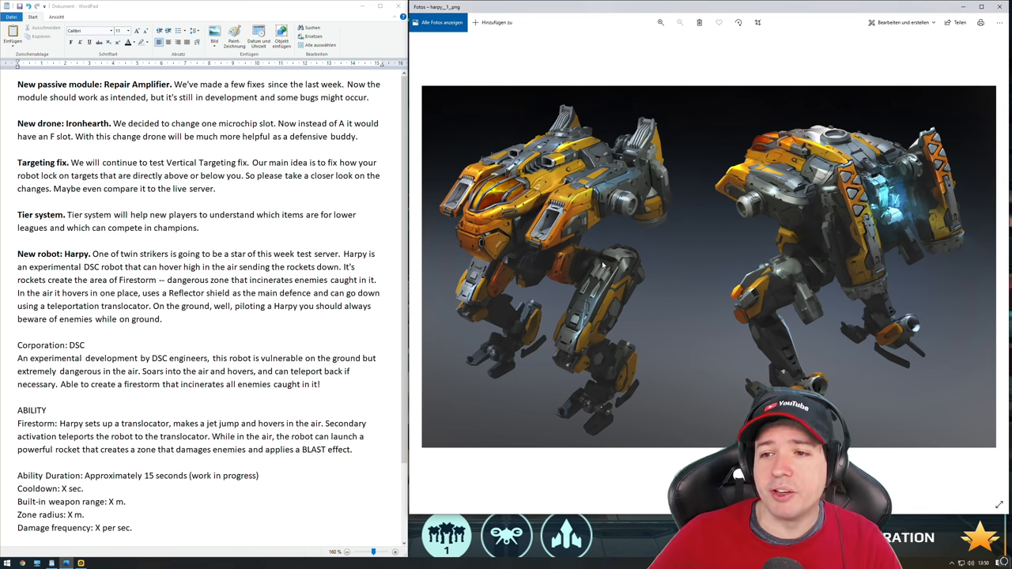
# Step: Scroll the notes down to the Harpy Reflector and damage figures
pyautogui.scroll(-3)
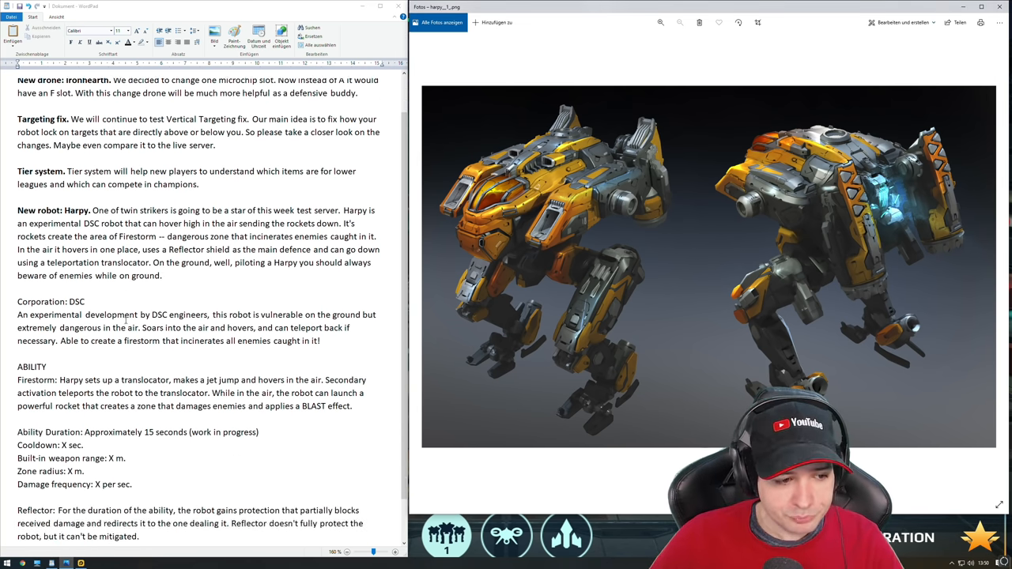
pyautogui.scroll(-3)
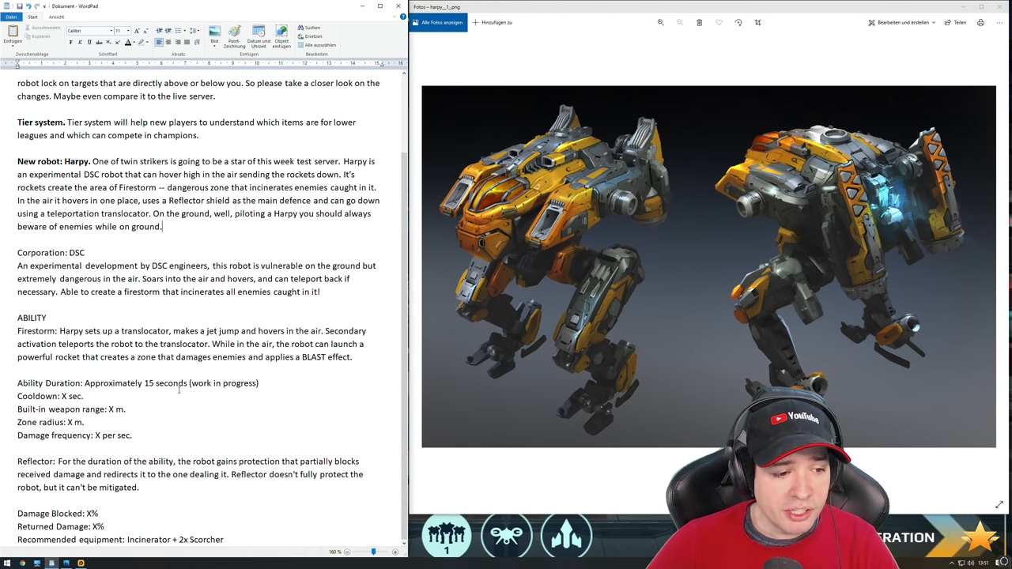
# Step: Replace the Harpy ability duration of 15 with 10 seconds
pyautogui.write('10')
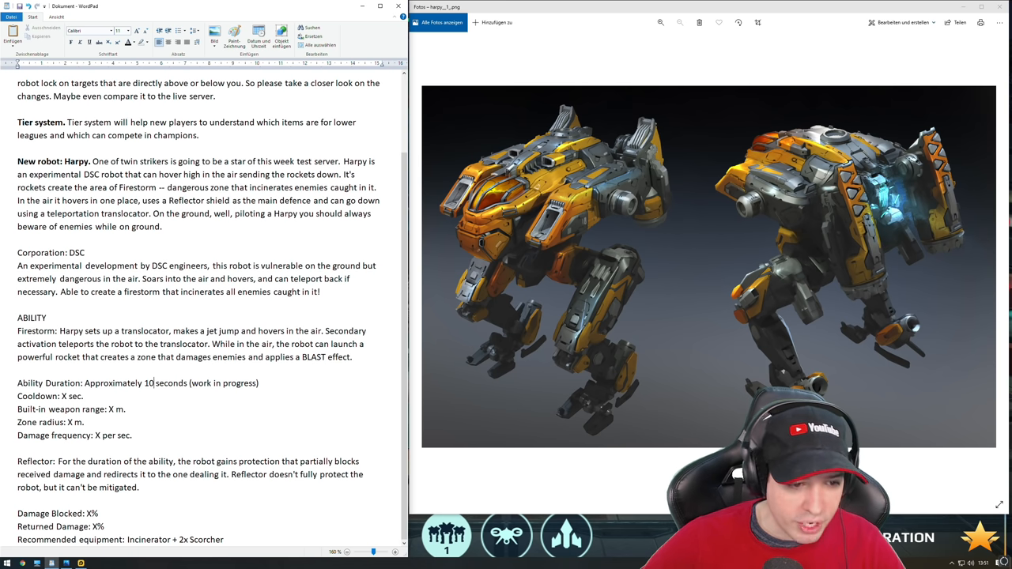
pyautogui.moveTo(270, 379)
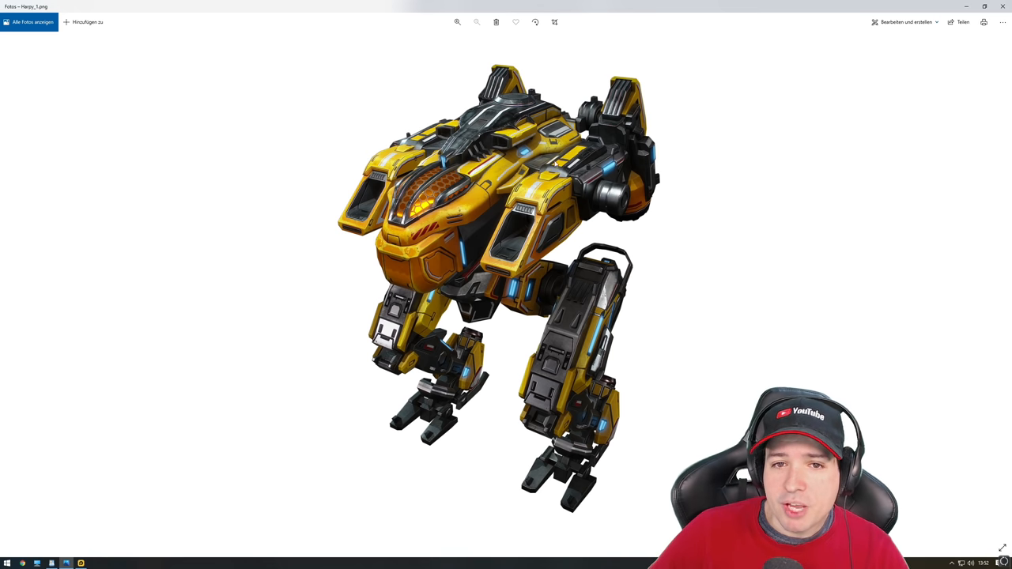
pyautogui.moveTo(680, 161)
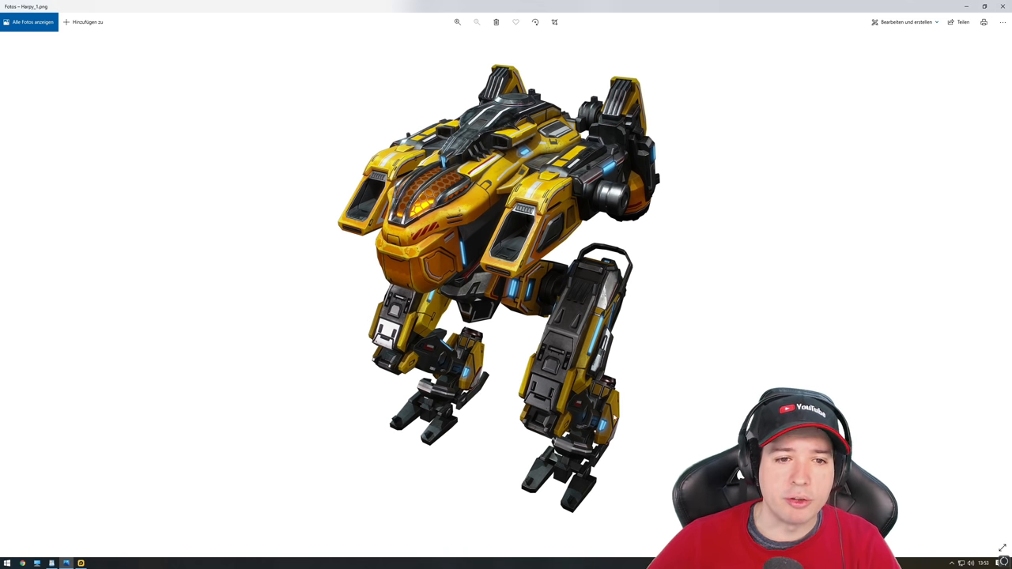
pyautogui.moveTo(673, 335)
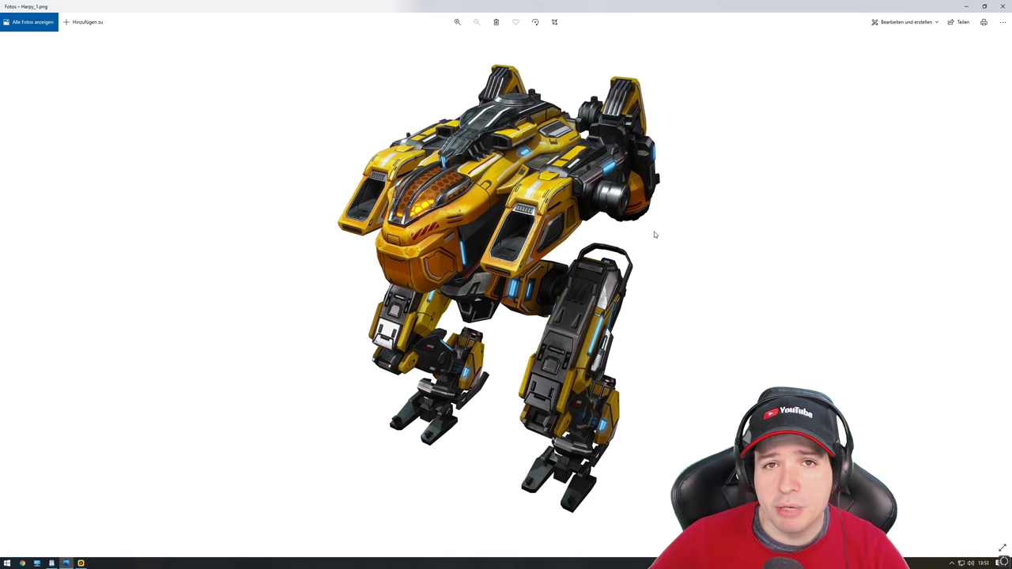
pyautogui.moveTo(762, 251)
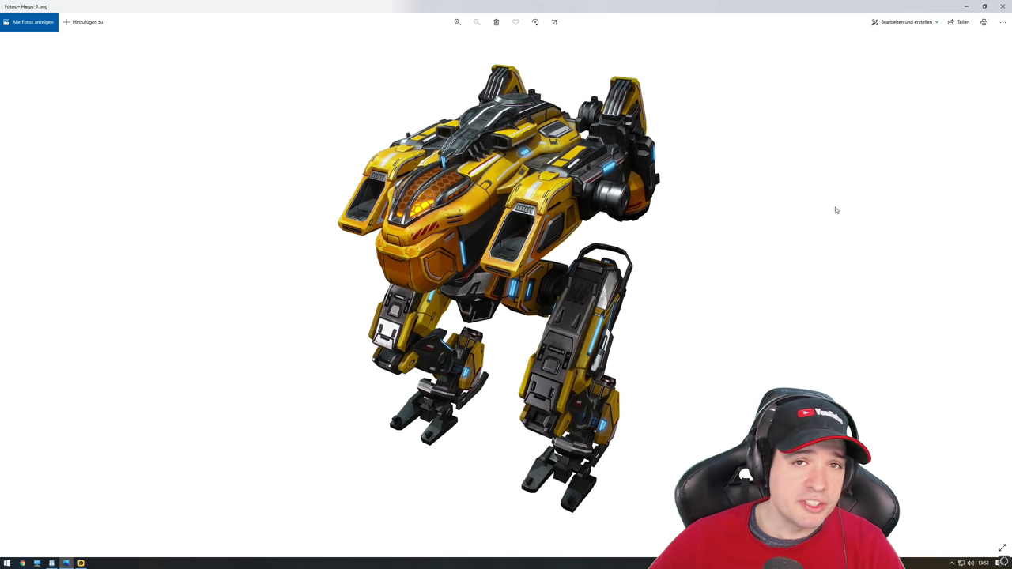
pyautogui.moveTo(793, 210)
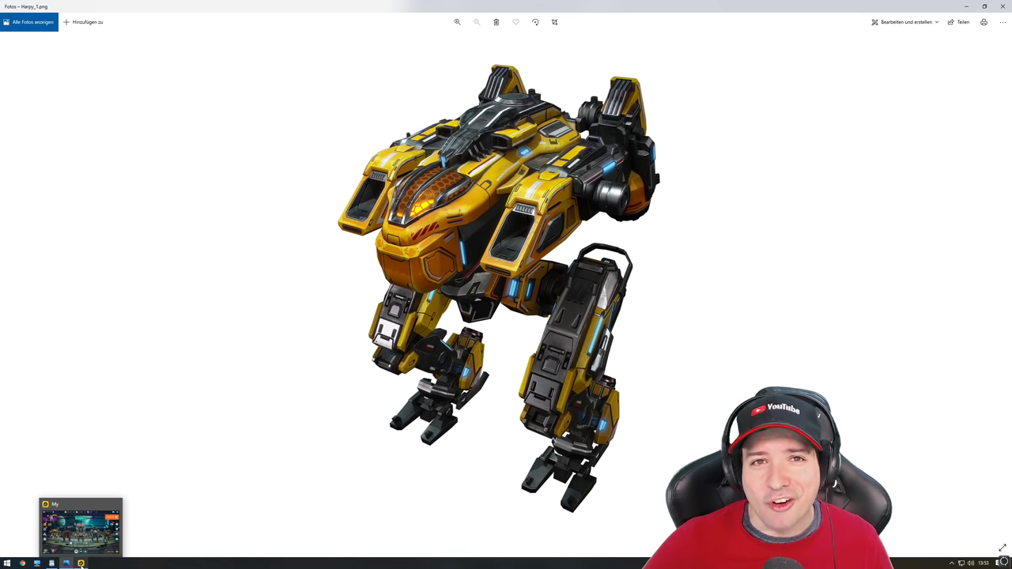
# Step: Bring up the snowy battle screenshot with the Harpy flying and firing
pyautogui.click(79, 562)
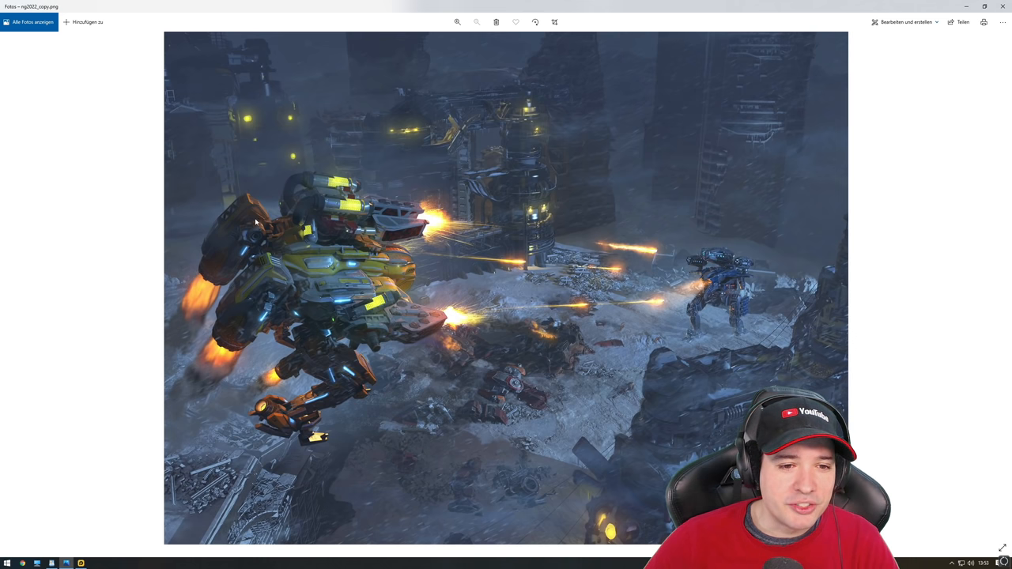
# Step: Zoom in so the flying yellow Harpy fills most of the view
pyautogui.click(457, 22)
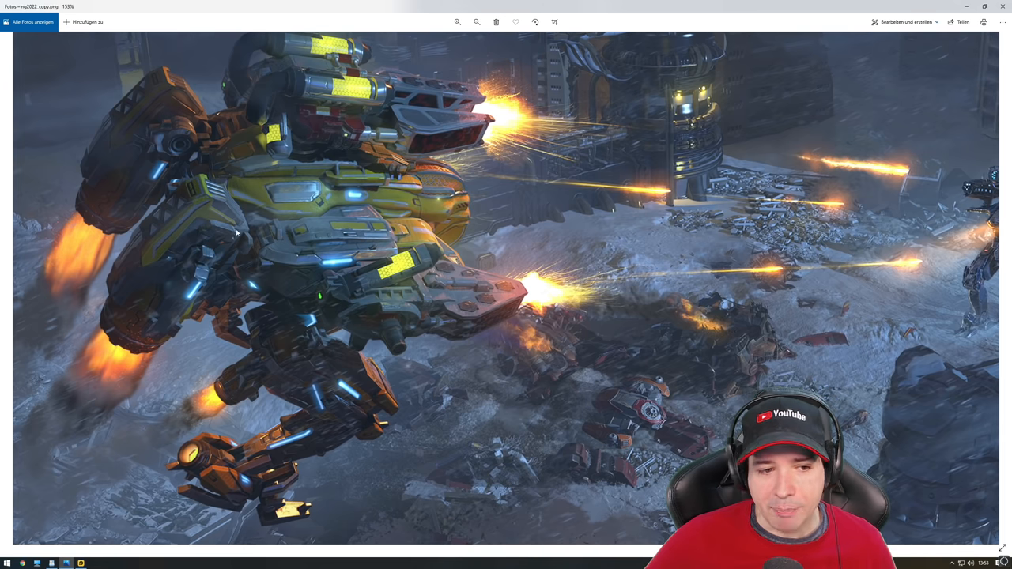
pyautogui.moveTo(158, 338)
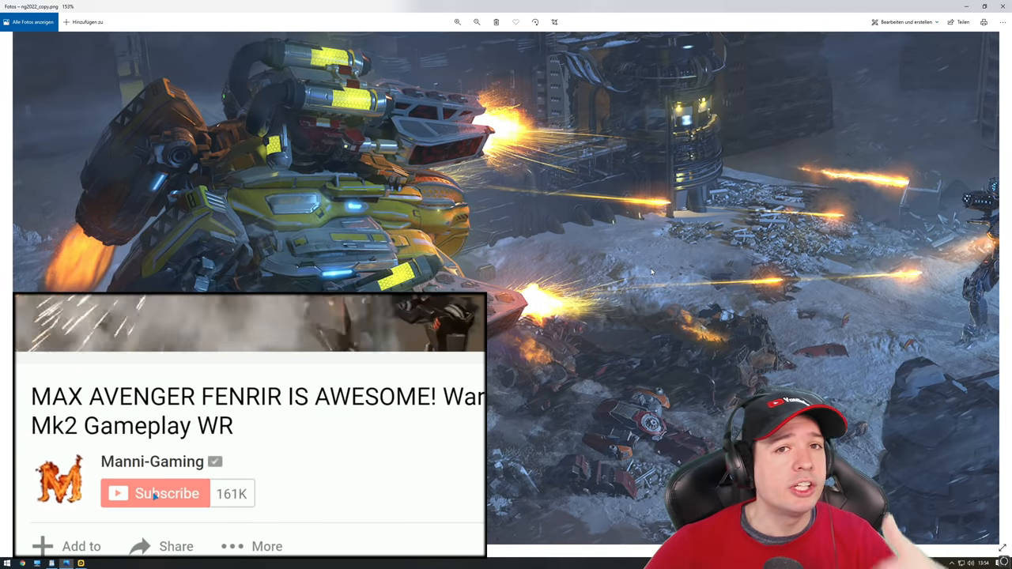
# Step: Zoom out to about 113% so the blue enemy robot is fully visible too
pyautogui.click(169, 494)
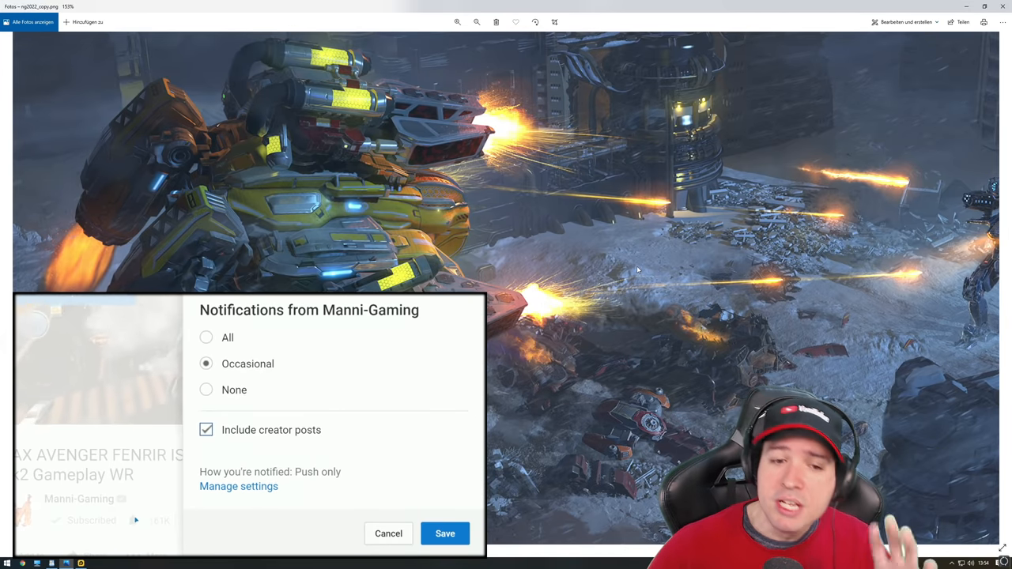
pyautogui.click(206, 339)
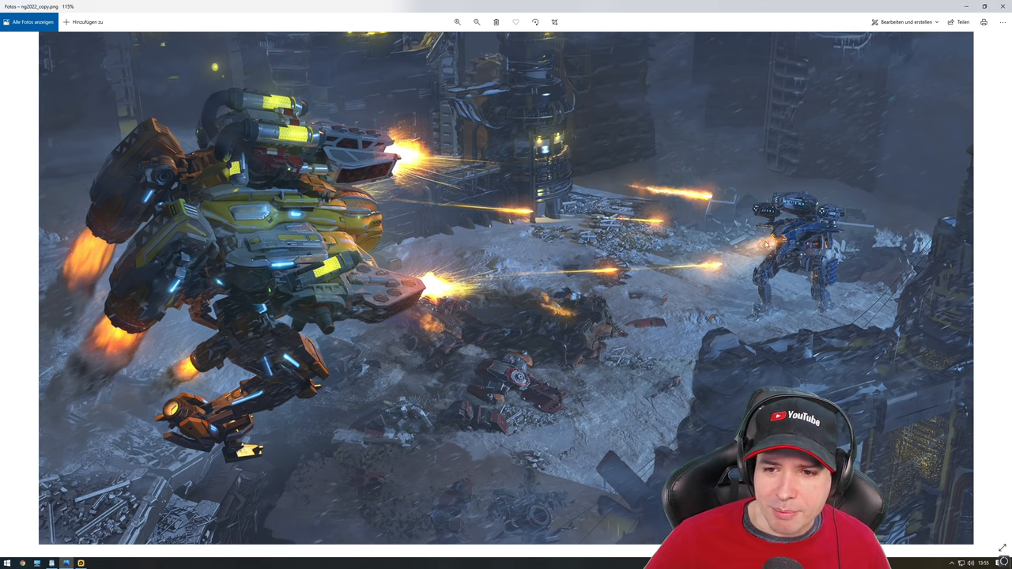
pyautogui.click(455, 22)
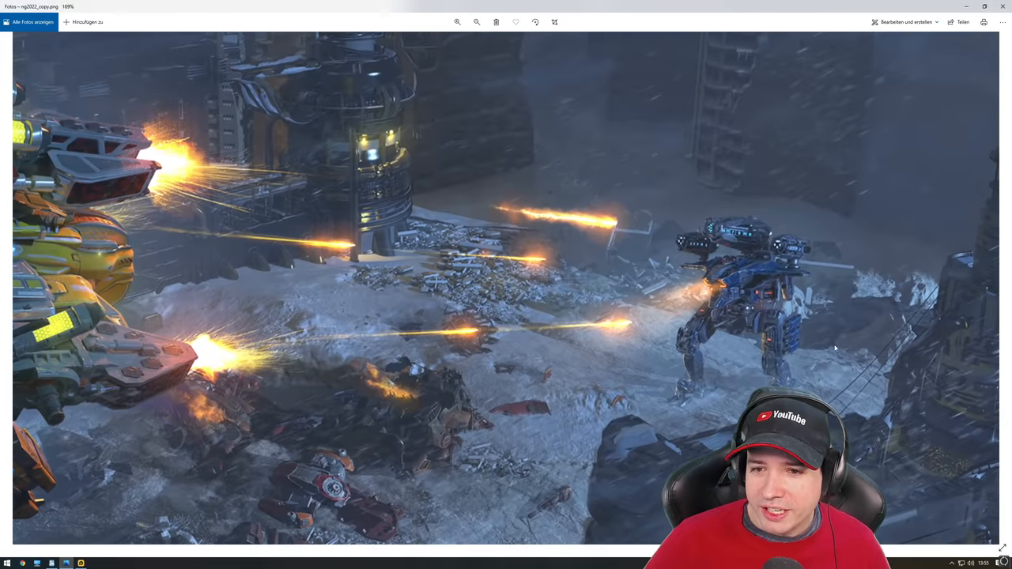
pyautogui.click(457, 22)
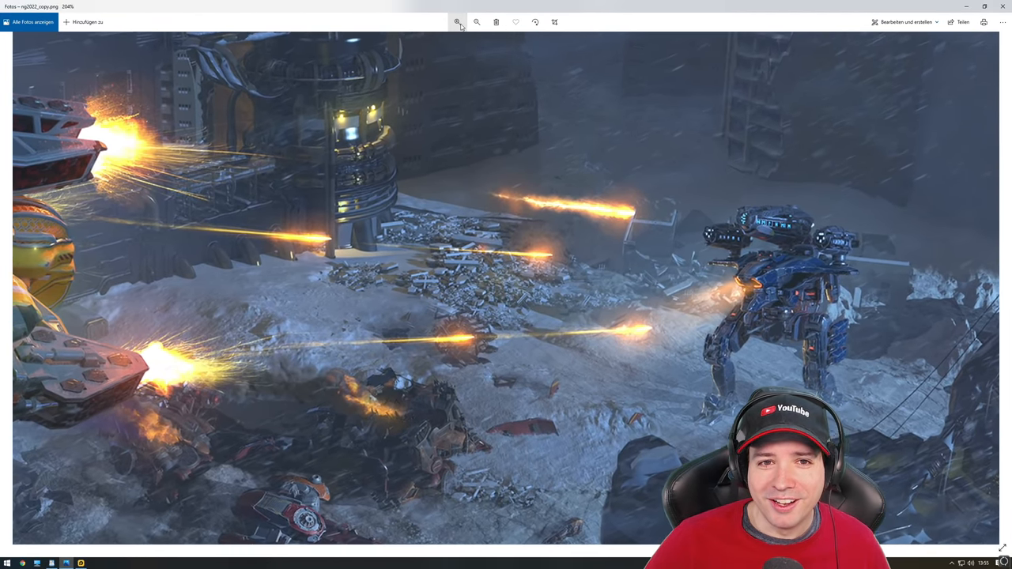
pyautogui.click(455, 22)
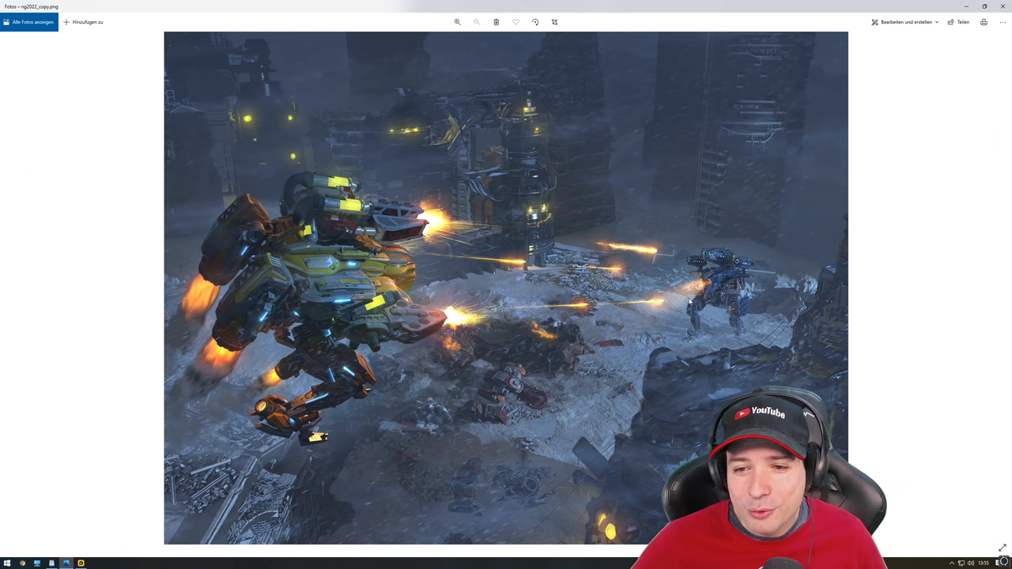
pyautogui.click(456, 22)
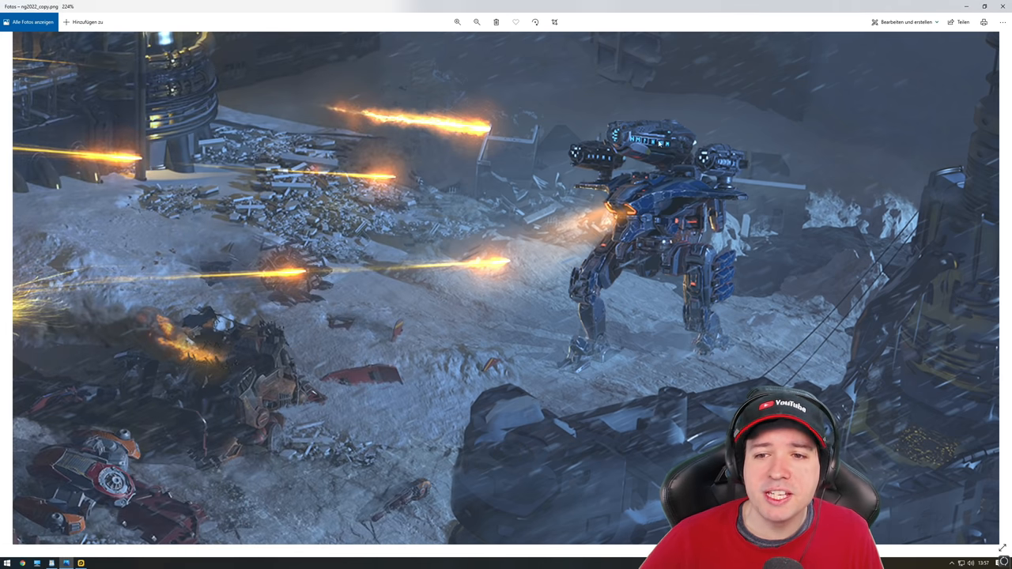
pyautogui.moveTo(566, 79)
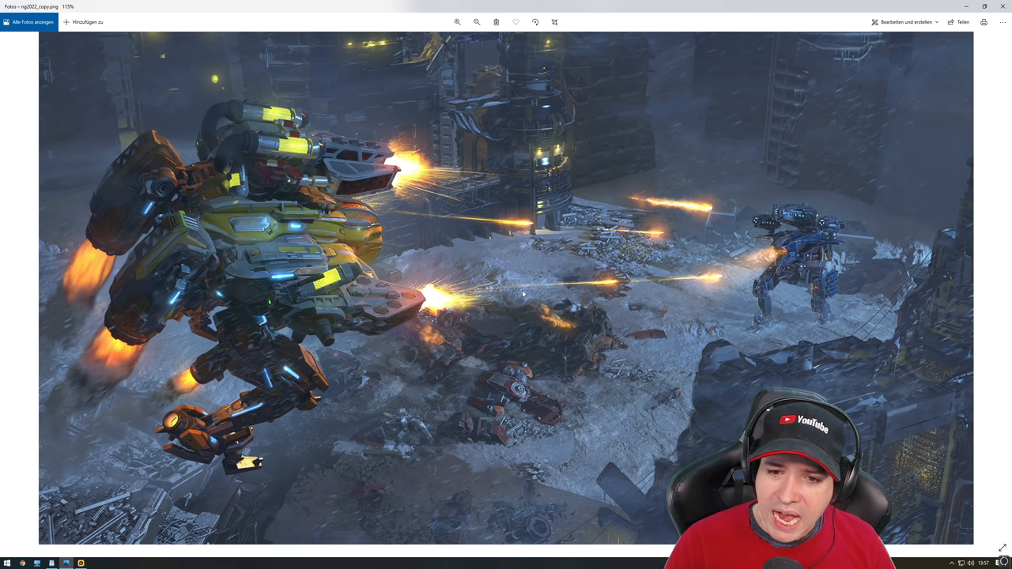
pyautogui.moveTo(617, 180)
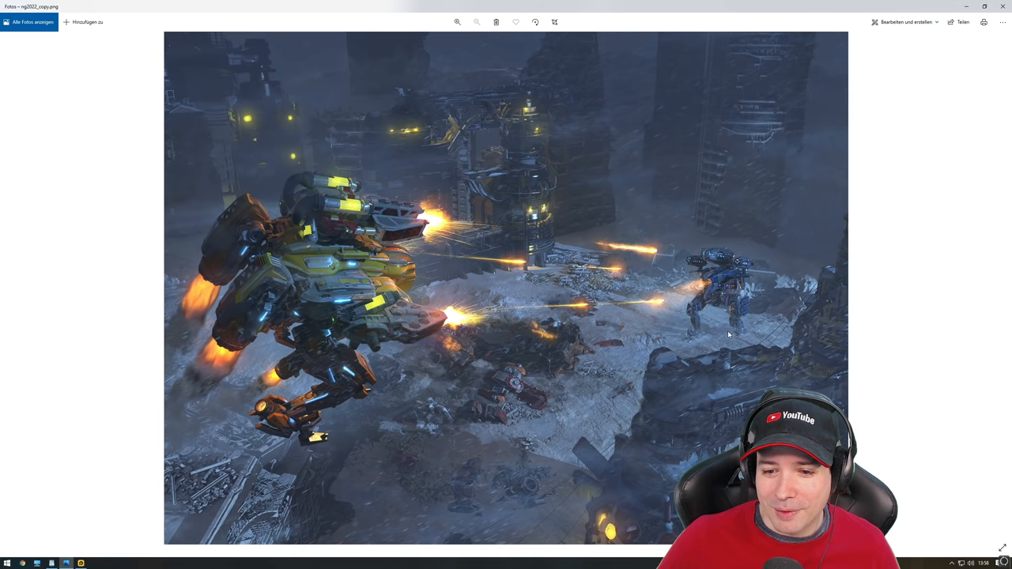
pyautogui.click(455, 22)
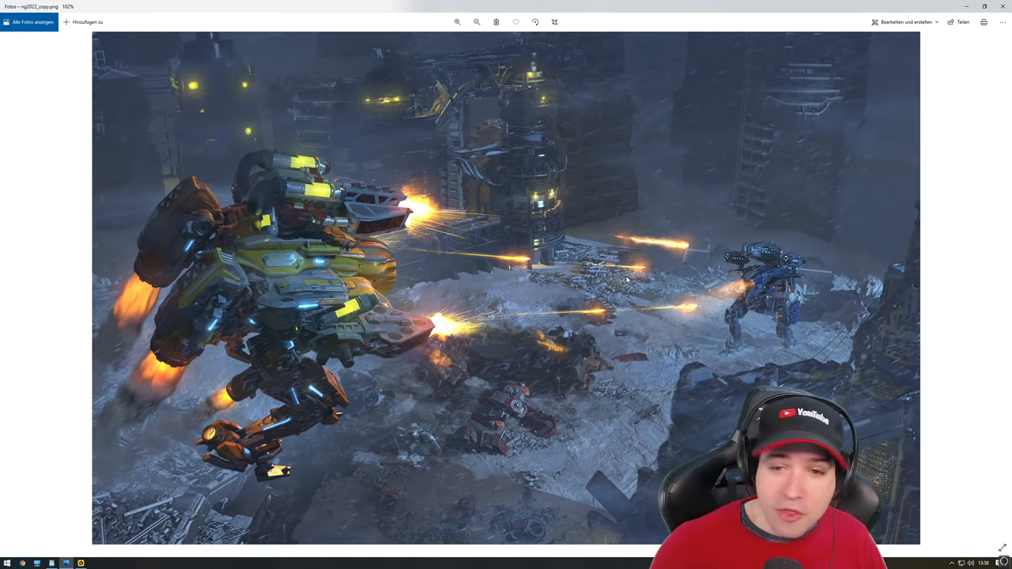
pyautogui.click(455, 22)
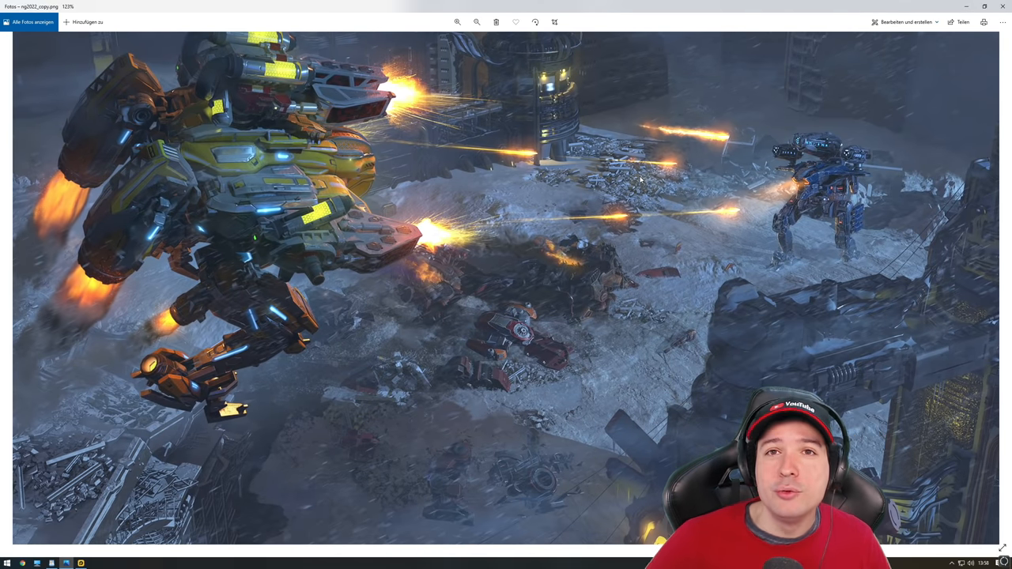